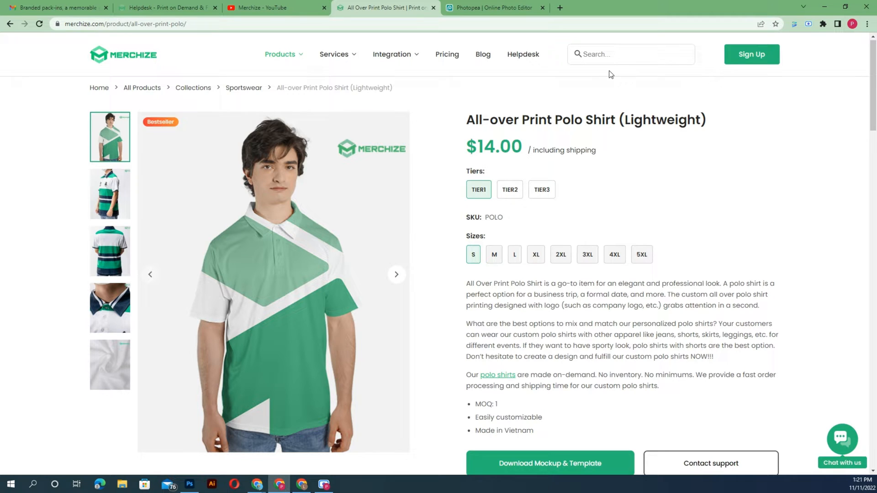
Scroll to Print Guidelines and follow the 'here' link to the shared template Drive folder
scroll(down, 3)
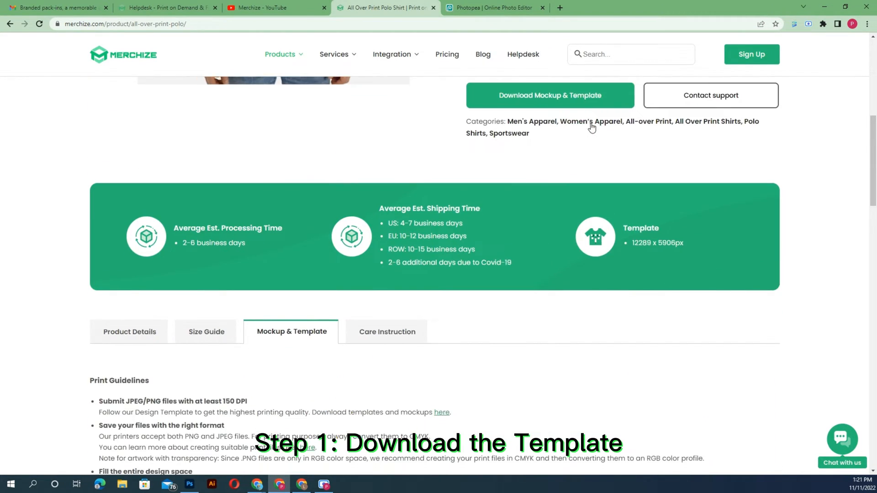
scroll(down, 3)
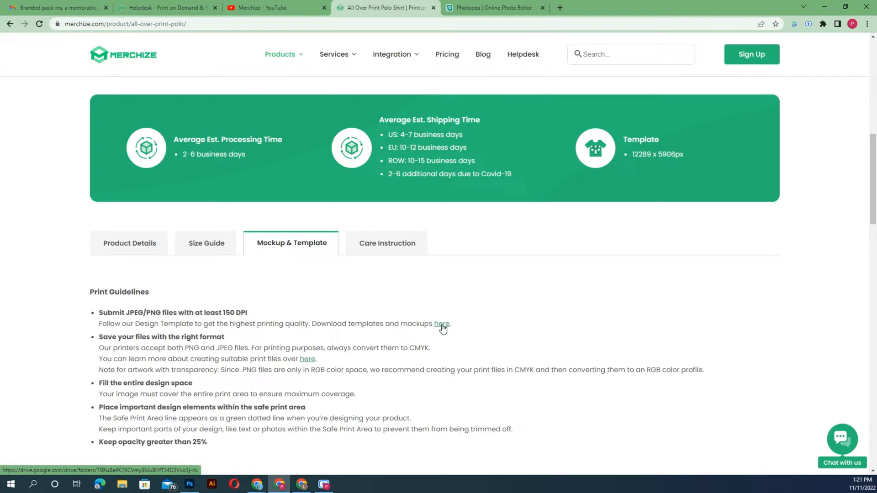
mouse_move(389, 230)
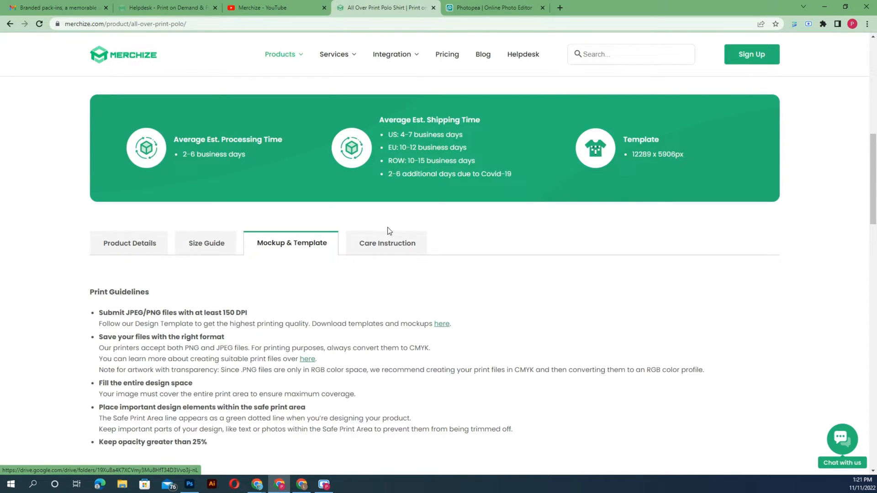
click(441, 323)
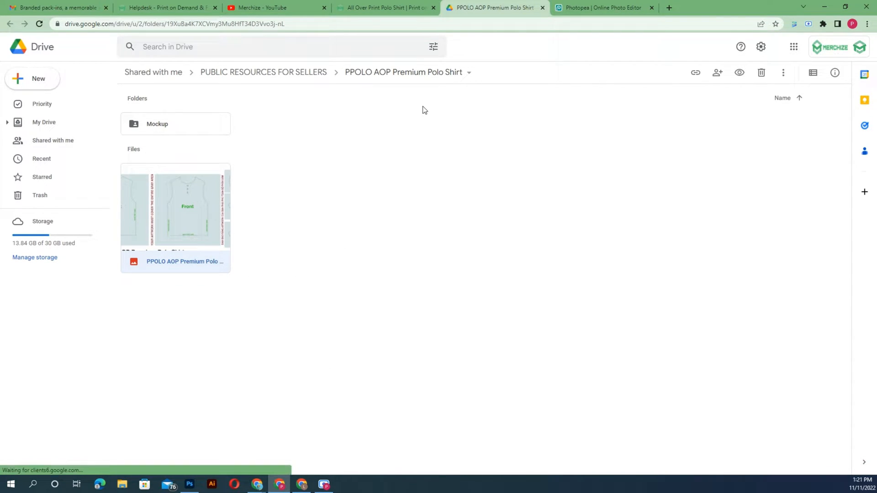
Open the PPOLO AOP Premium Polo Shirt template file from the Drive folder
click(606, 7)
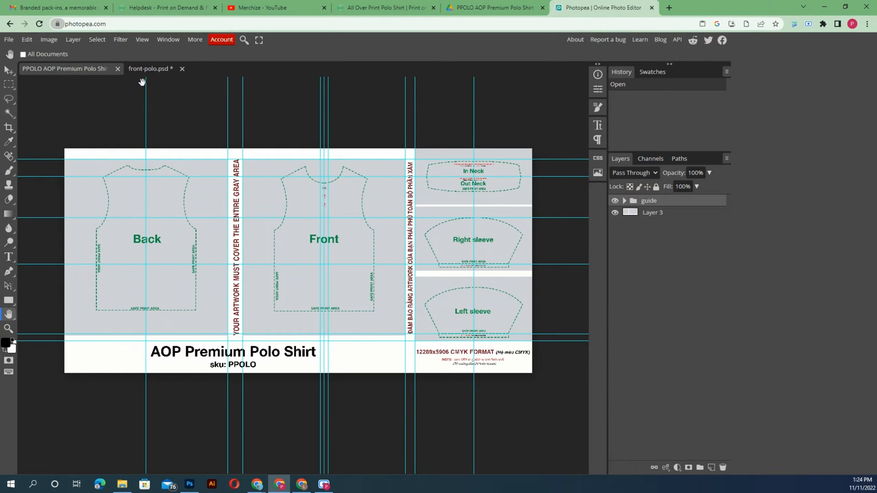
Paste the orange and blue '23' front design onto the Front panel, then paste the next design
key(Ctrl+V)
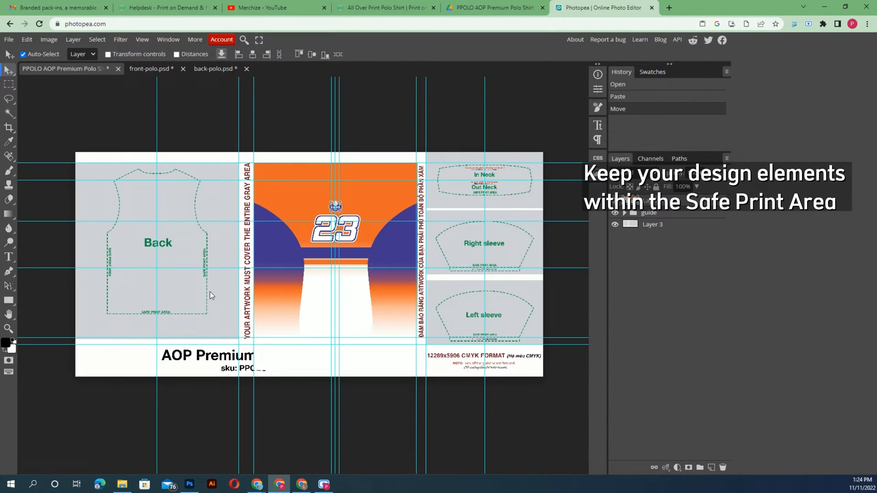
key(Ctrl+V)
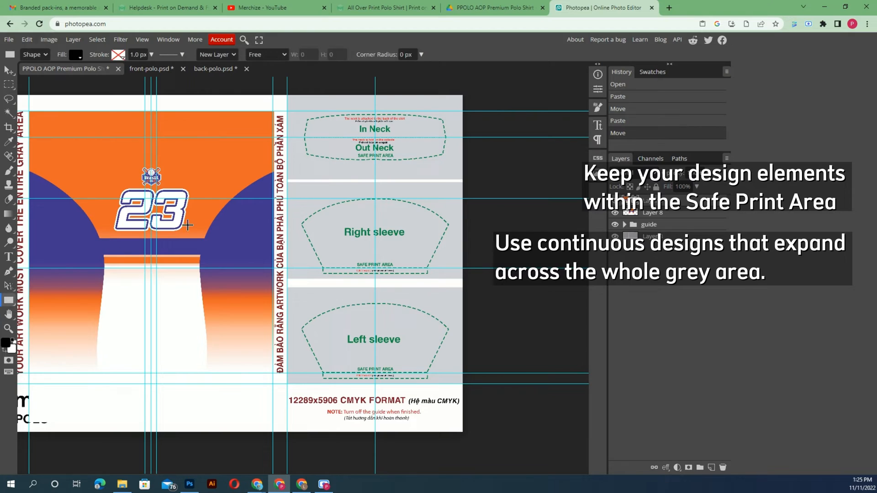
Draw a rectangle over the neck panels and fill it with blue sampled from the design
drag(289, 92, 438, 173)
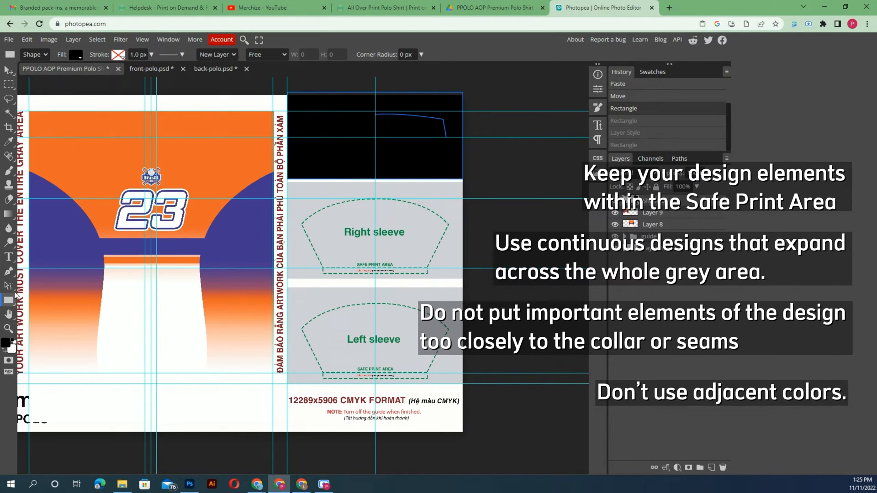
click(74, 54)
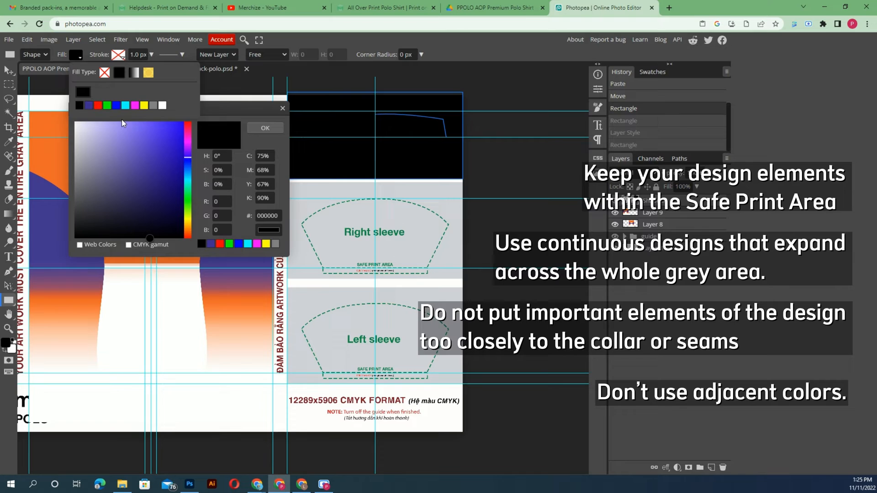
click(150, 170)
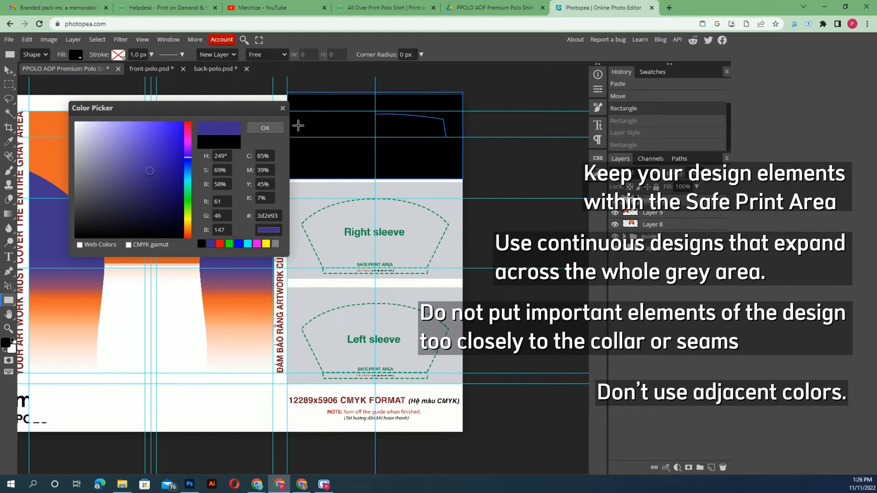
click(264, 128)
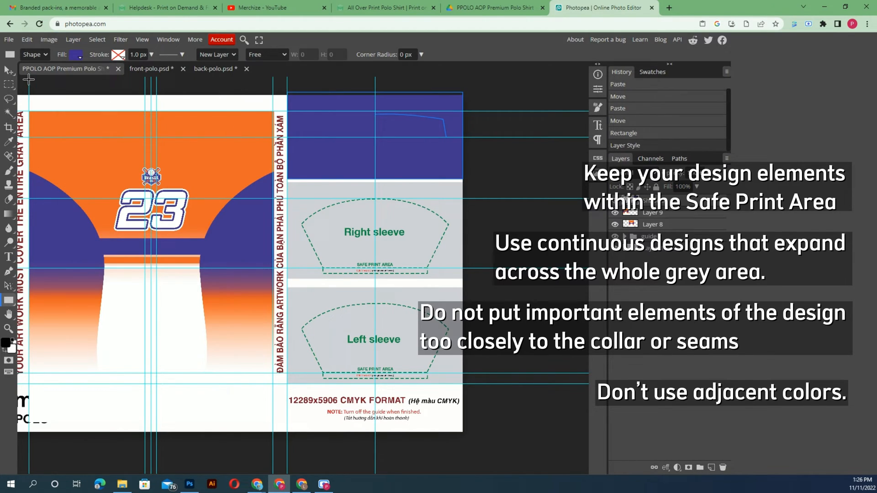
click(8, 71)
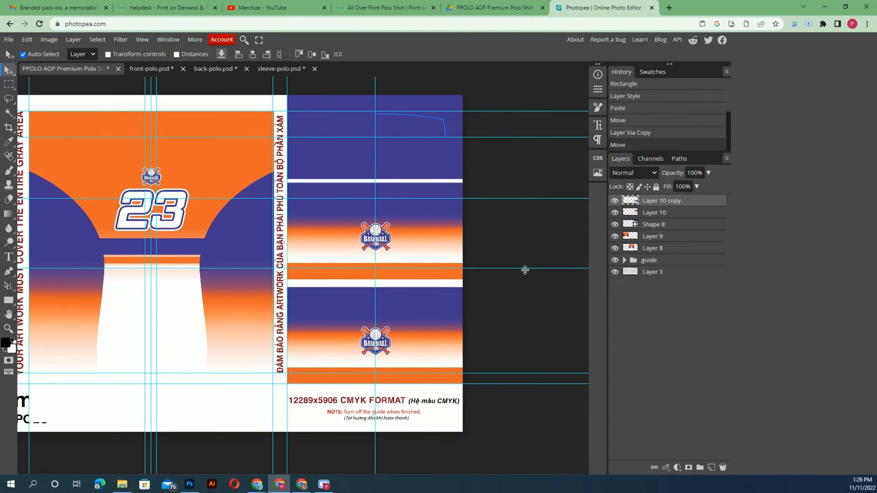
Hide the guide overlay group in the Layers panel and open the Image menu
click(614, 261)
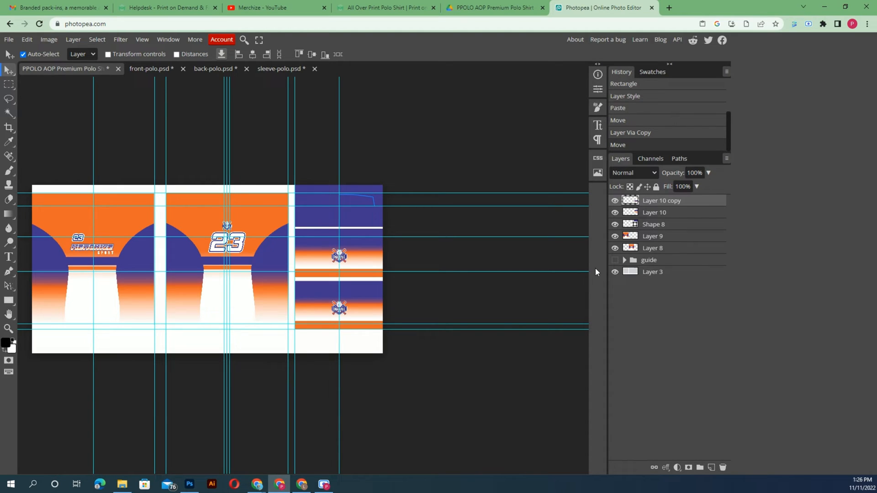
click(49, 39)
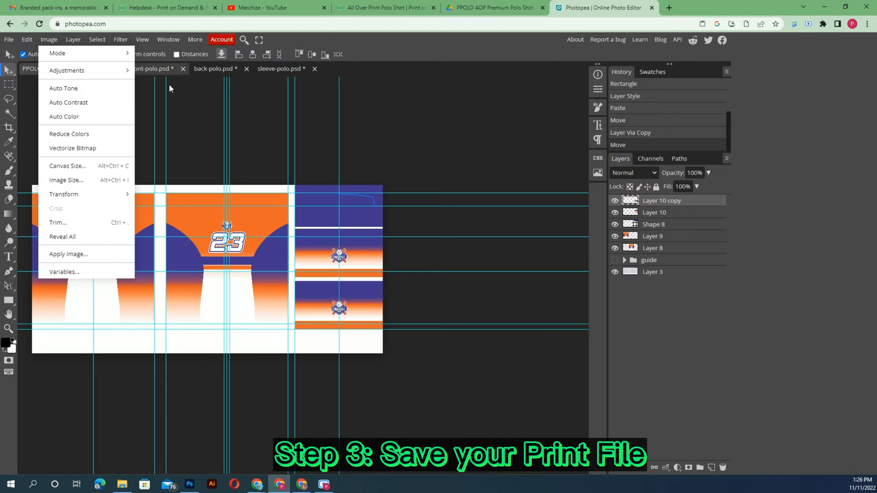
Open the File menu to reach the PNG export option
click(8, 40)
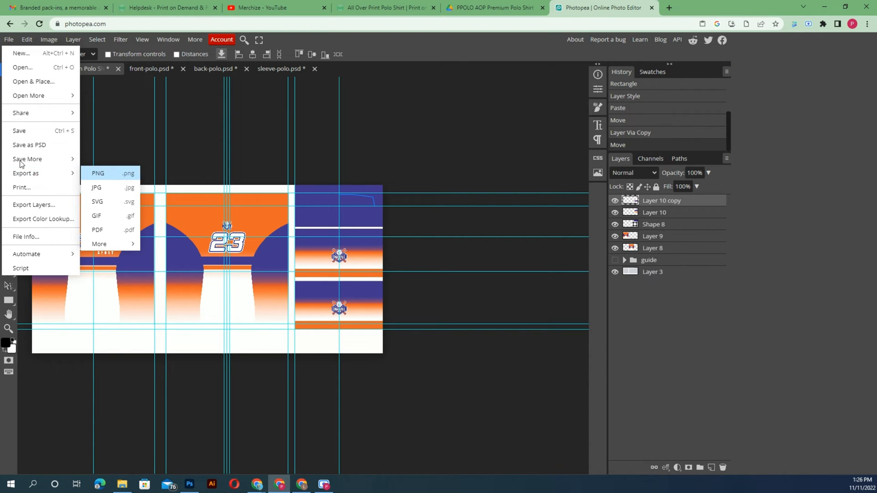
mouse_move(187, 149)
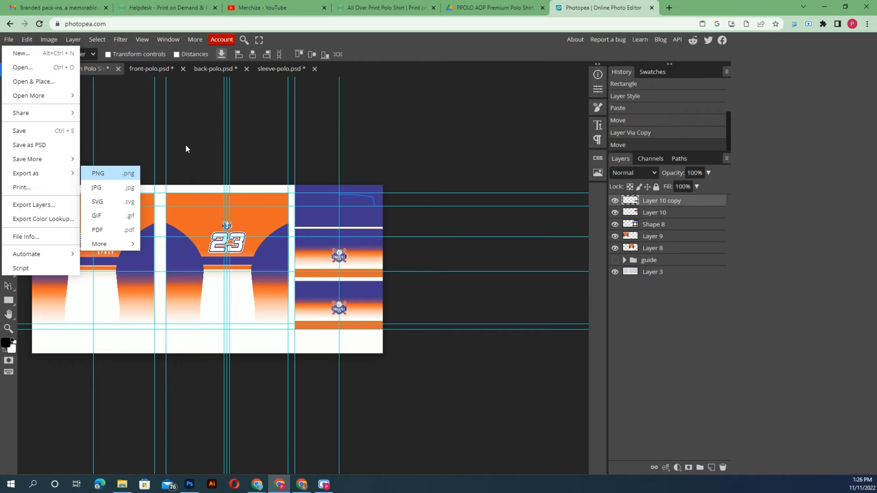
mouse_move(298, 137)
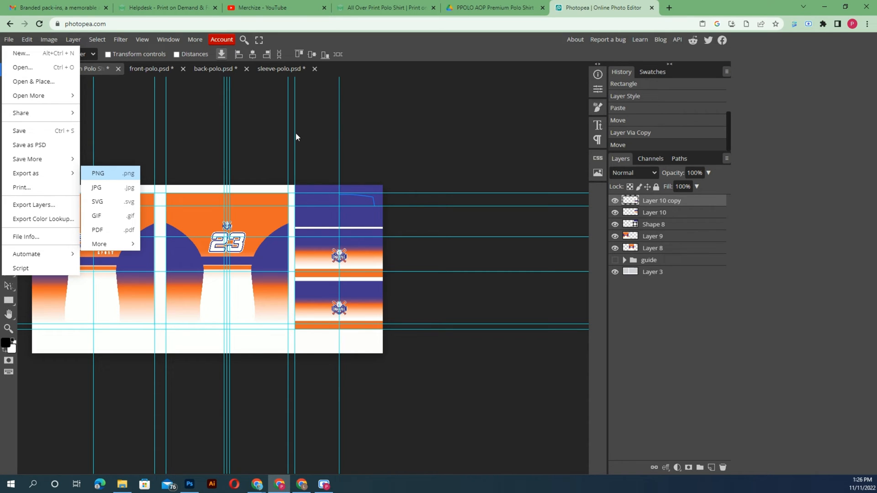
mouse_move(293, 135)
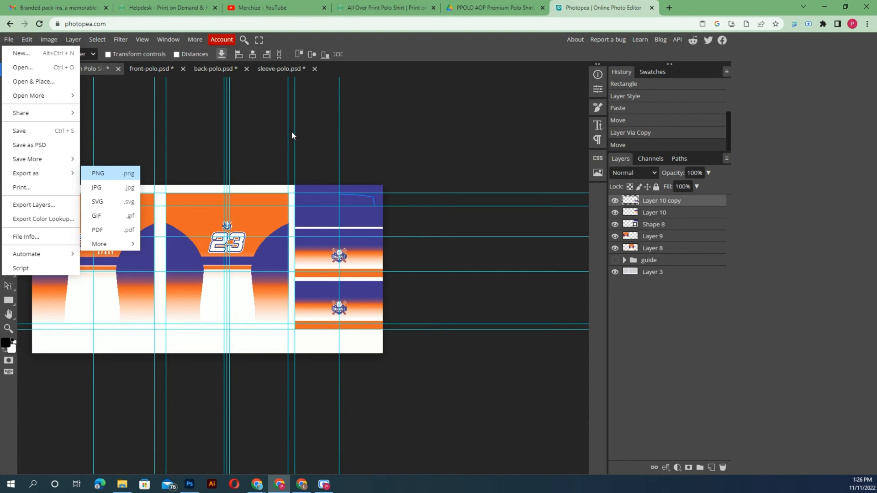